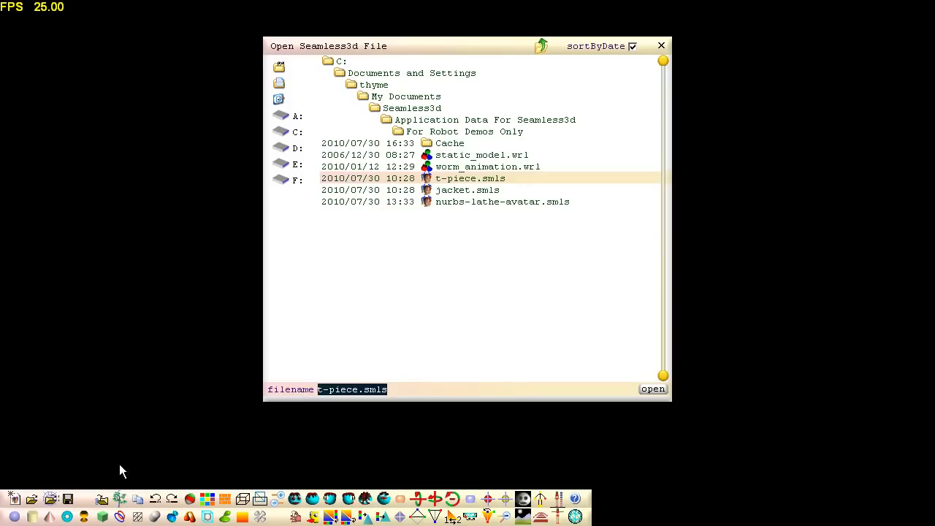
# - Load t-piece.smls so its pelvis NURBS patch appears in the scene tree
pyautogui.click(351, 389)
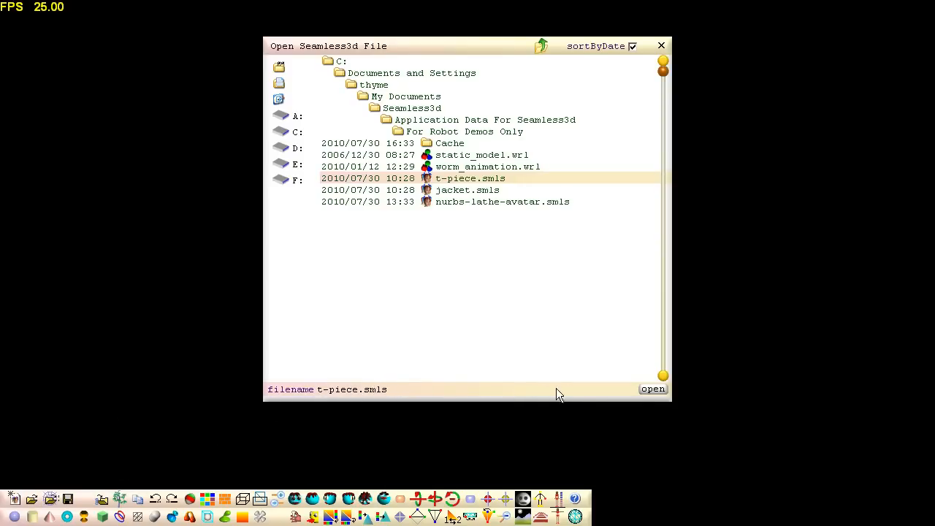
pyautogui.click(652, 389)
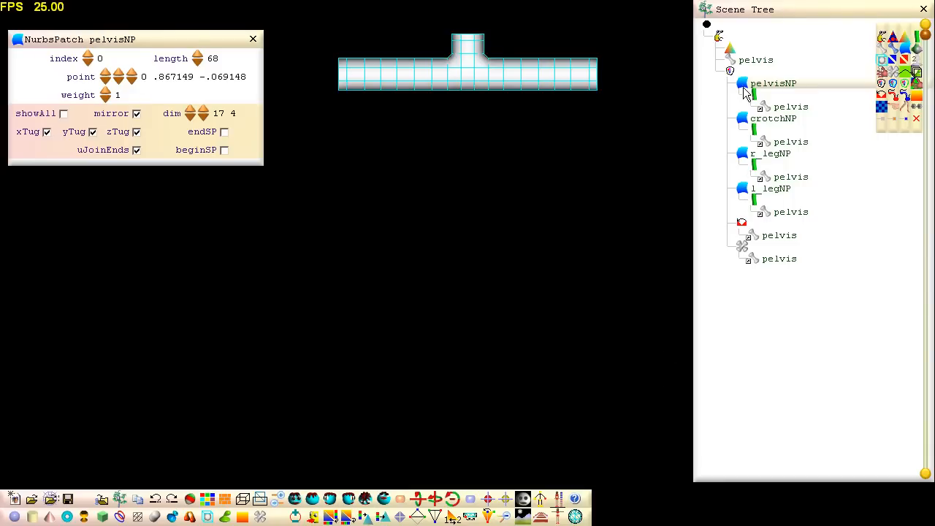
pyautogui.moveTo(885, 32)
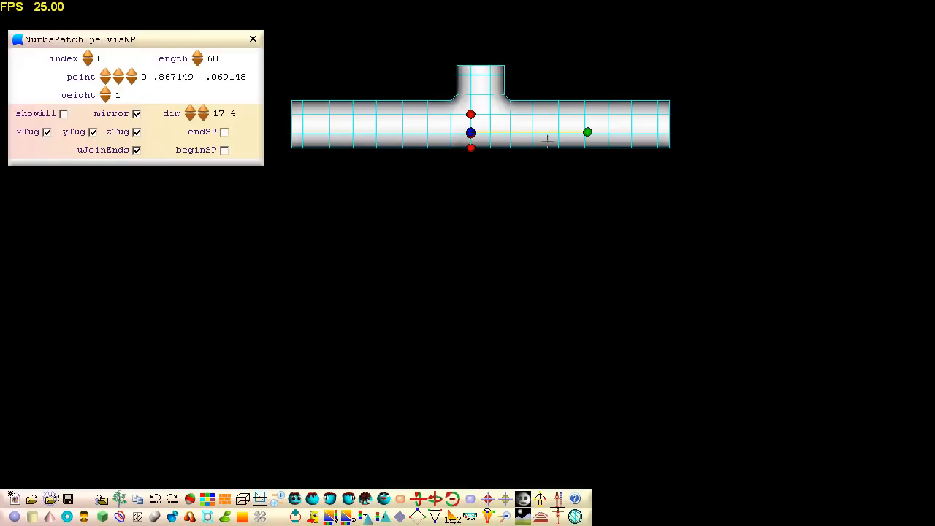
# - Drag the arm control points downward so the T-piece's side arms become long narrow legs
pyautogui.moveTo(587, 132); pyautogui.dragTo(584, 86)
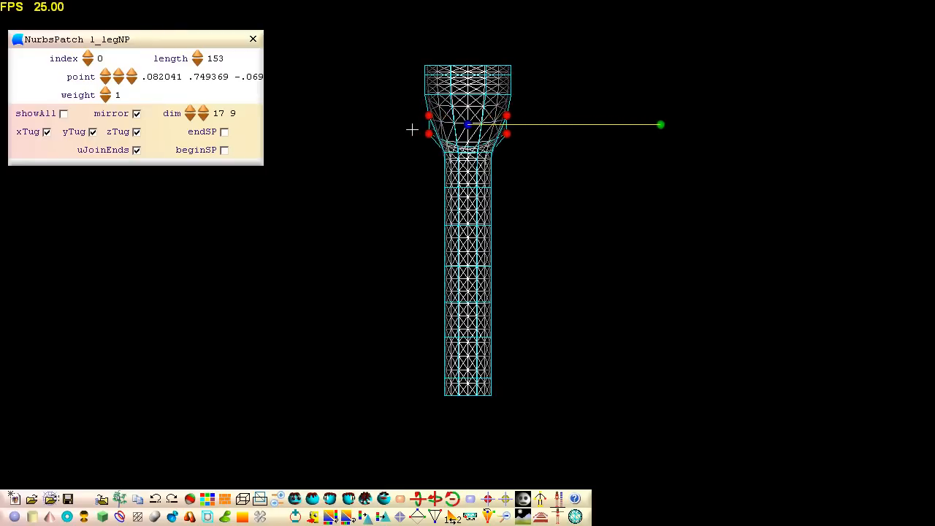
# - Orbit around the legs to view the crotch join between them
pyautogui.moveTo(660, 124); pyautogui.dragTo(584, 135)
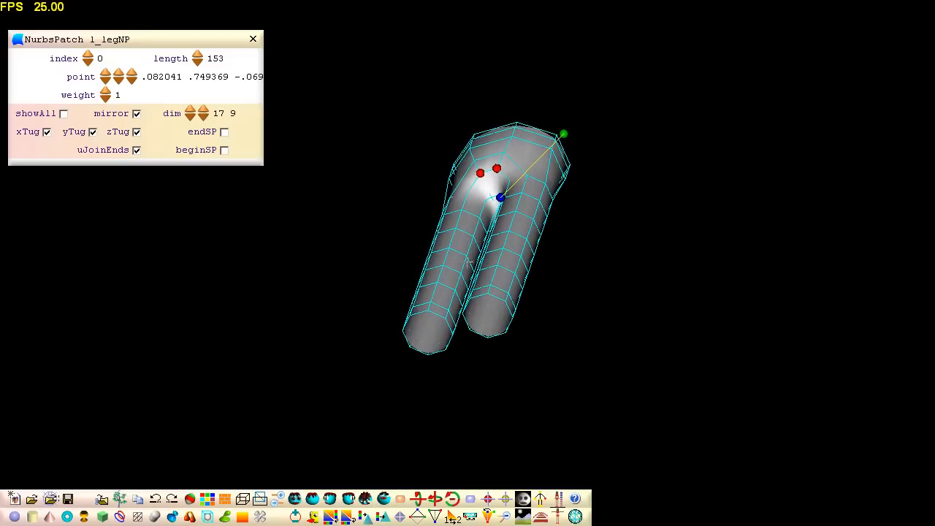
pyautogui.moveTo(526, 157)
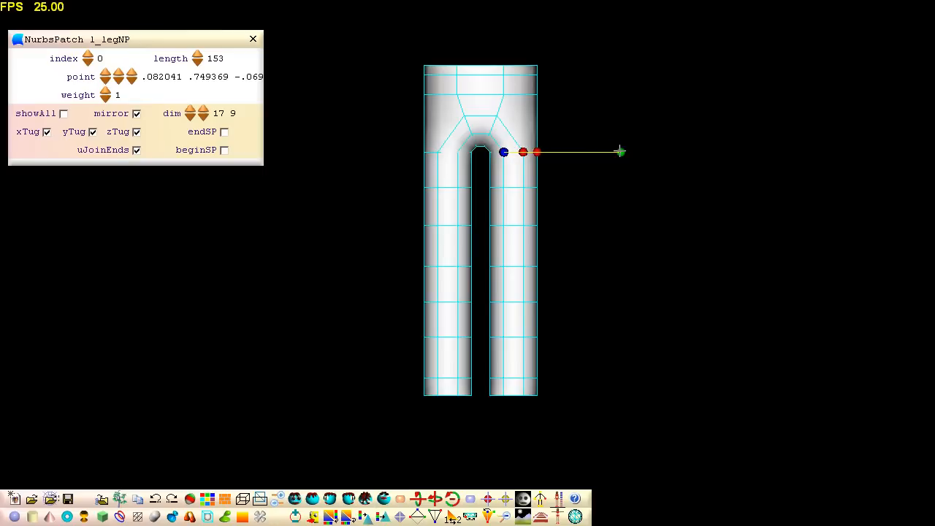
# - Turn the finished trousers to inspect the rounded crotch at an angle
pyautogui.moveTo(621, 152); pyautogui.dragTo(621, 99)
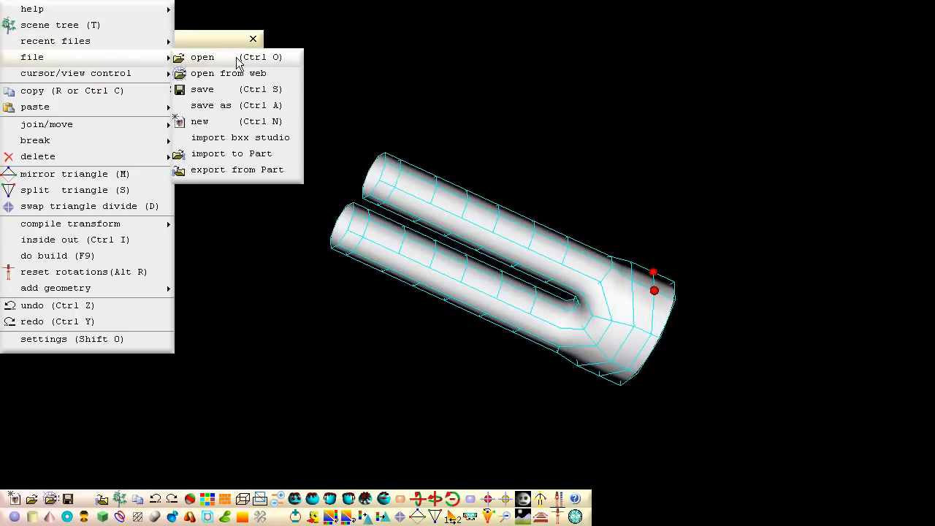
# - Save the reshaped T-piece model as trousers.smls
pyautogui.click(210, 105)
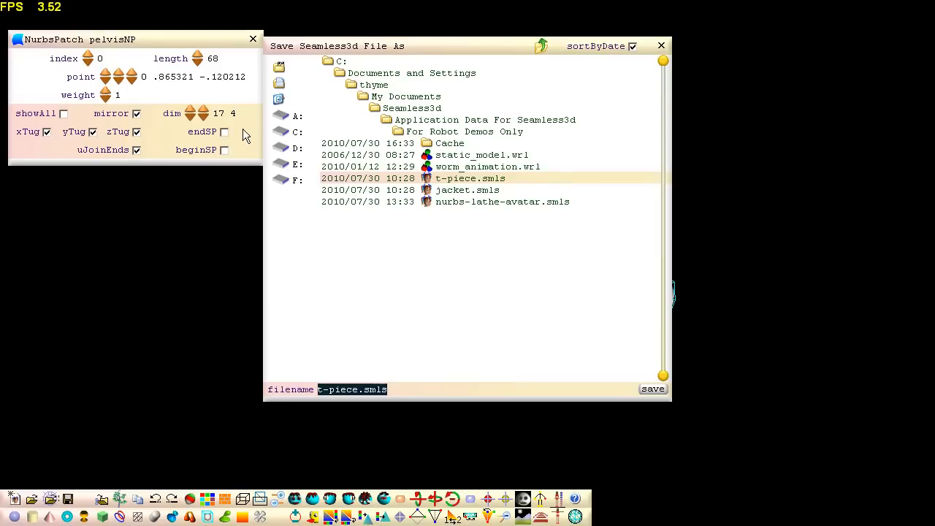
pyautogui.click(350, 388)
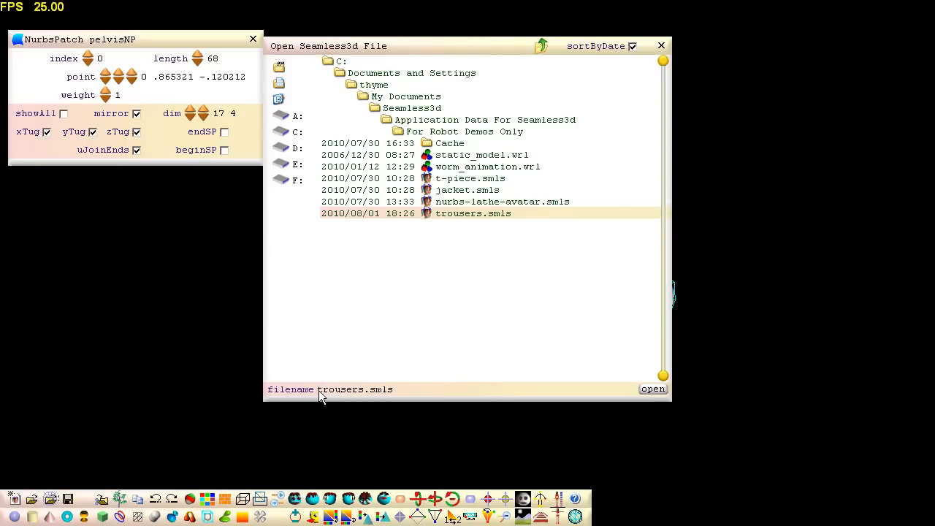
# - Load jacket.smls so its thorax patches appear in the scene tree
pyautogui.click(467, 190)
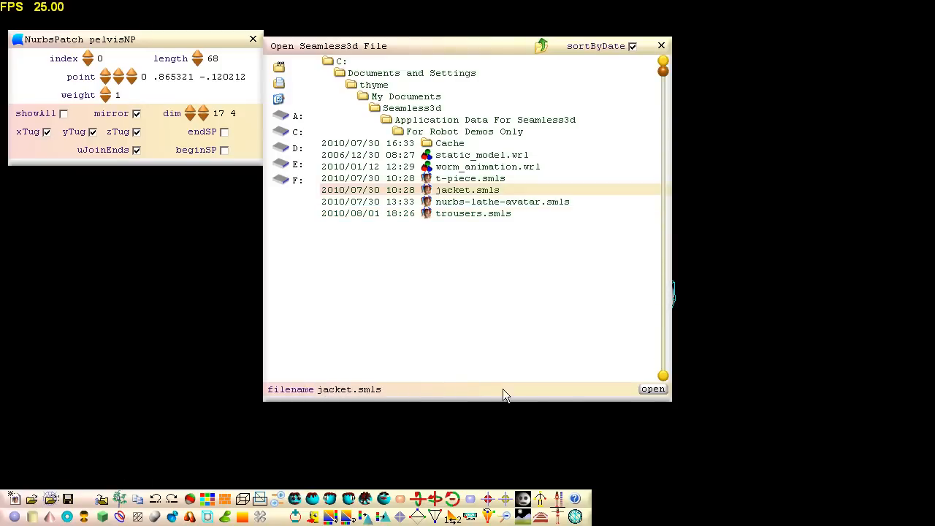
pyautogui.click(652, 389)
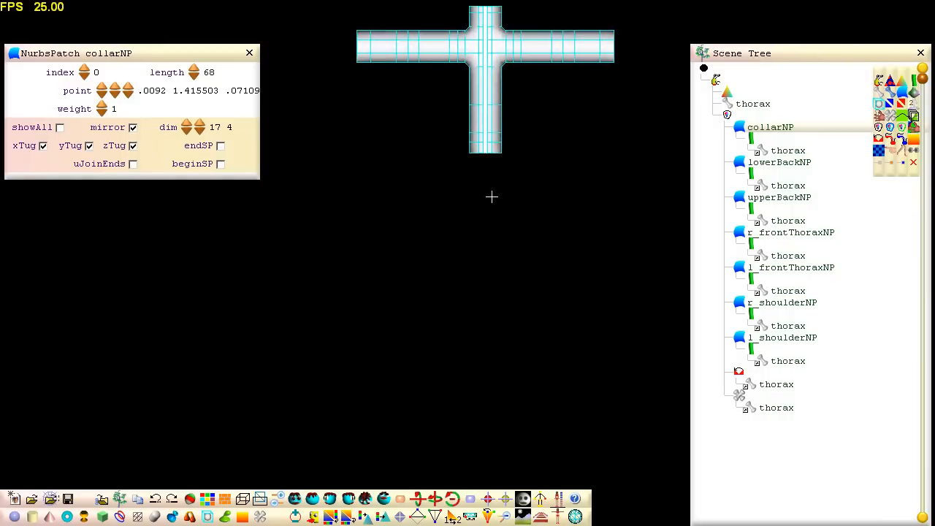
# - Box-select the control points along one arm of the jacket cross
pyautogui.moveTo(491, 195); pyautogui.dragTo(517, 345)
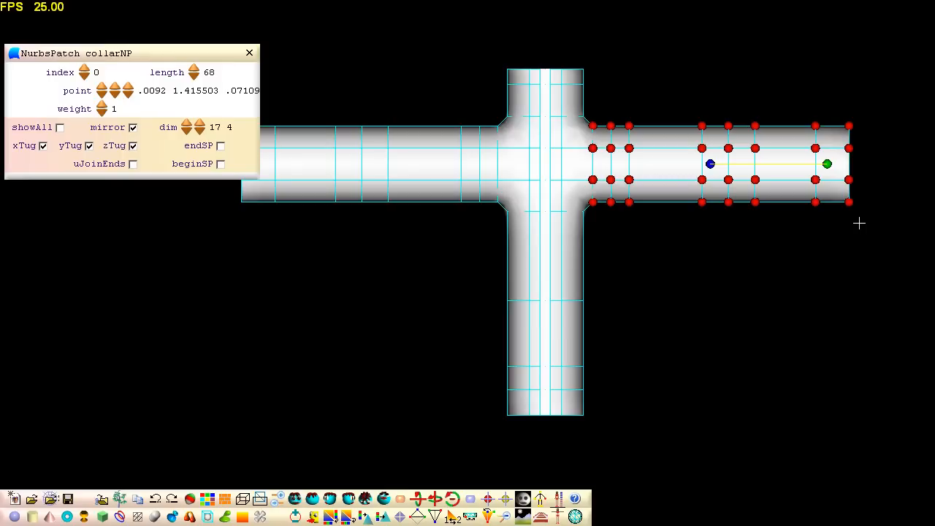
pyautogui.moveTo(835, 182)
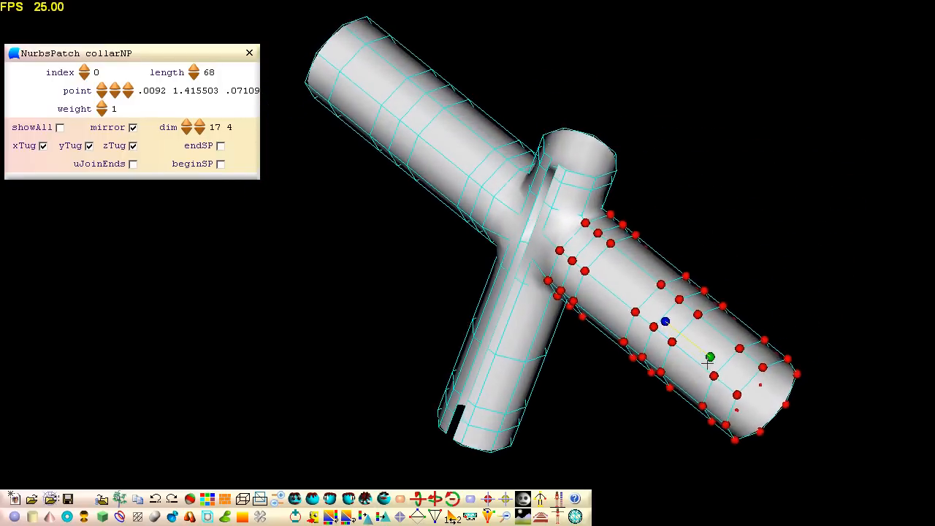
pyautogui.click(295, 499)
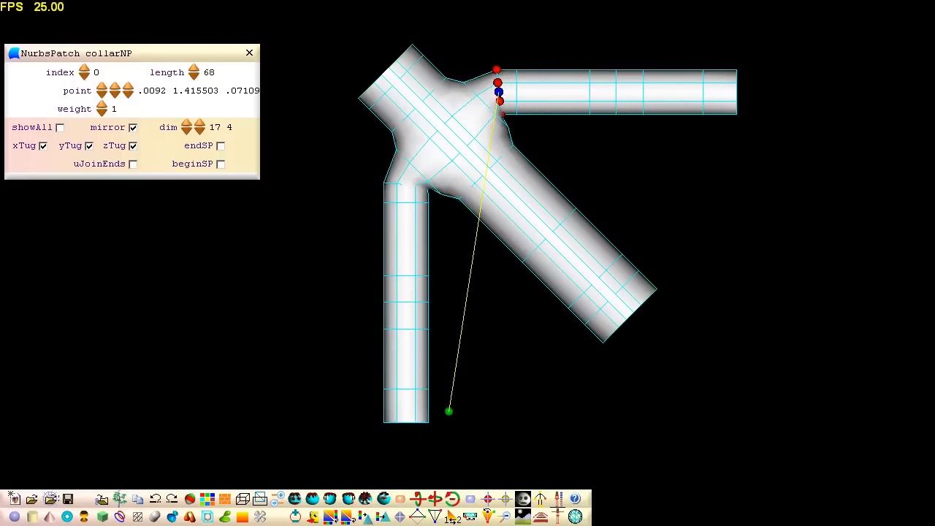
# - Orbit to face the jacket front-on, showing the neck and both sloping arms
pyautogui.moveTo(448, 412); pyautogui.dragTo(529, 307)
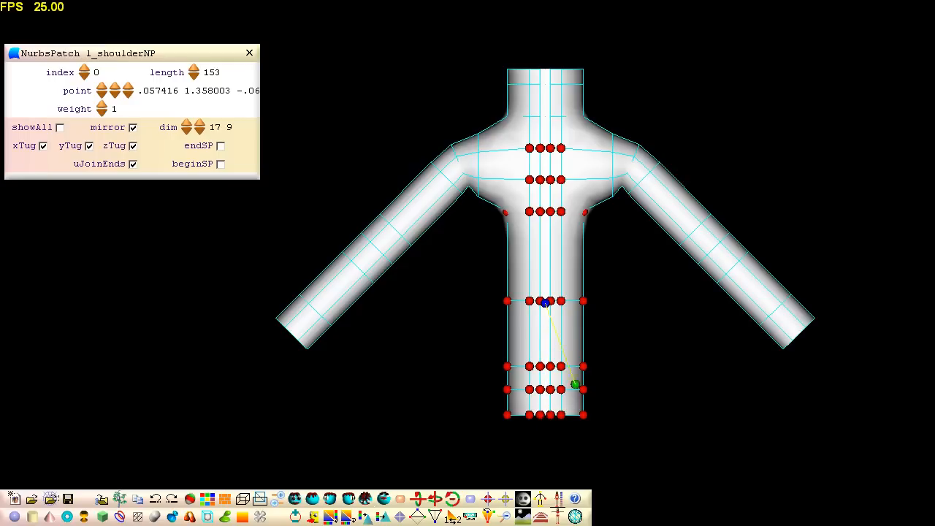
# - Orbit the jacket to its side profile to work on the collar
pyautogui.moveTo(576, 386); pyautogui.dragTo(649, 303)
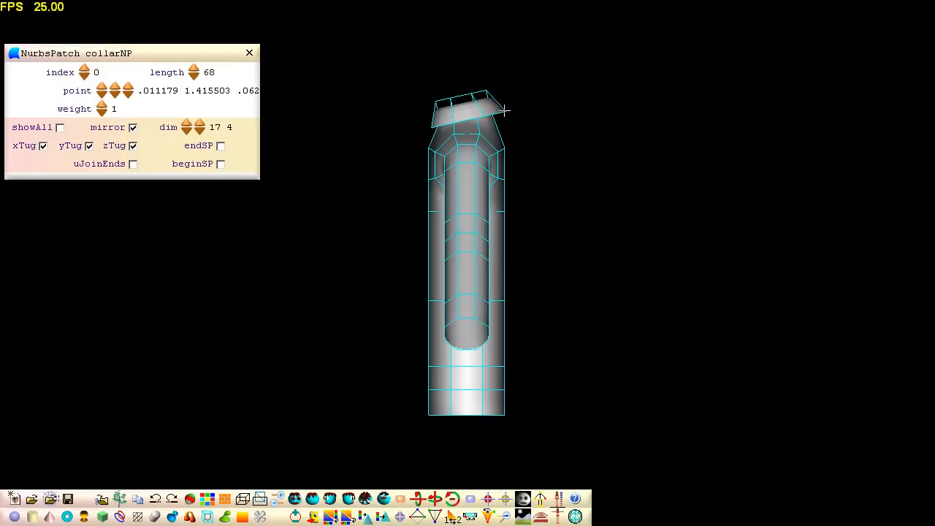
# - Select shoulder control points on the r_shoulderNP patch to slim the arms
pyautogui.click(500, 114)
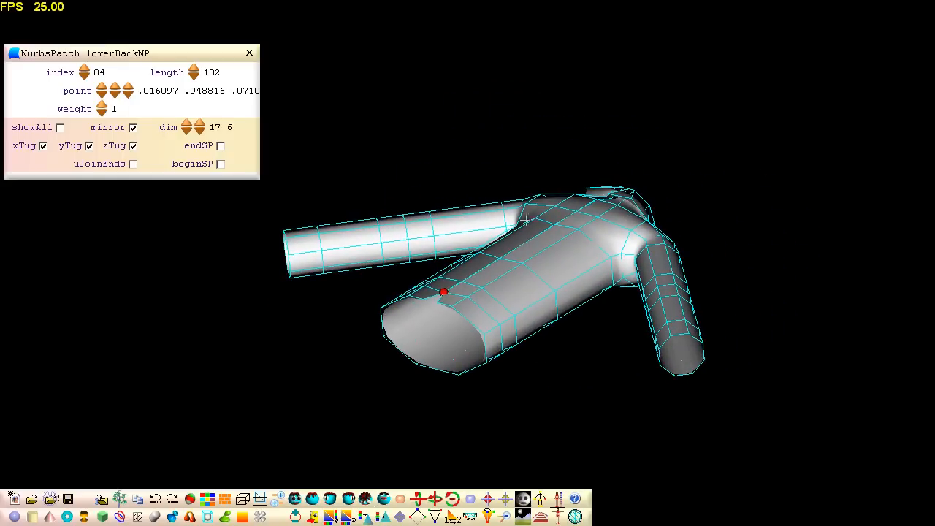
pyautogui.click(534, 208)
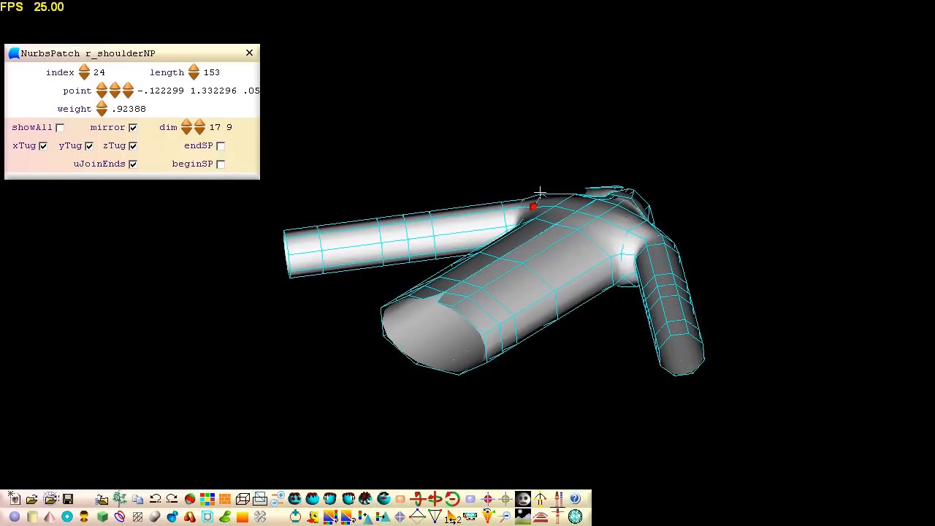